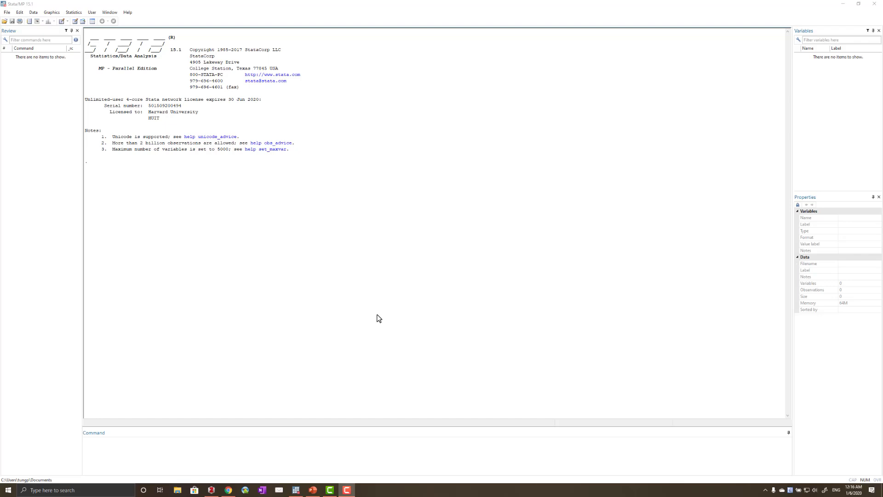
# - Load the Presentation (1920x1080) 1080p preference set to enlarge the workspace
pyautogui.click(19, 12)
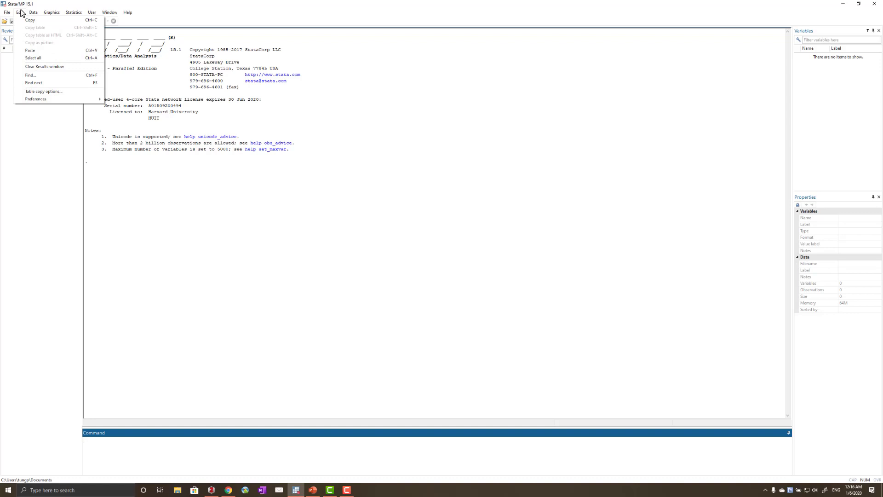
pyautogui.click(33, 87)
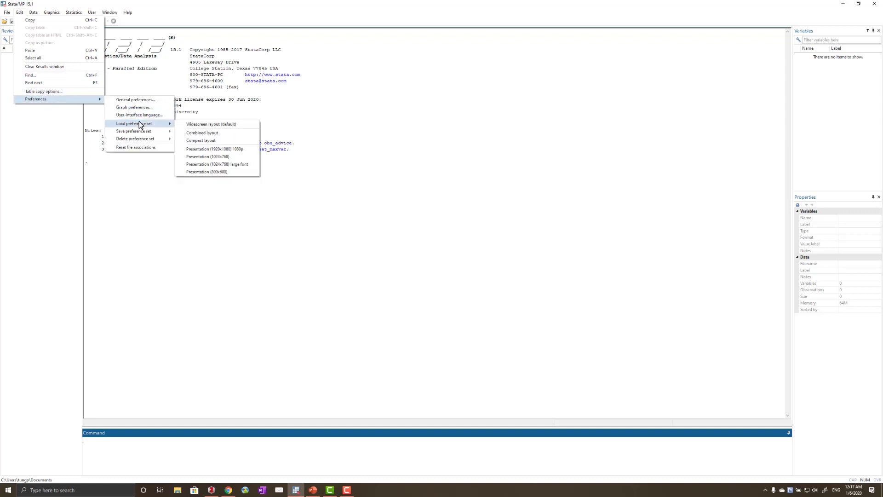
pyautogui.moveTo(212, 148)
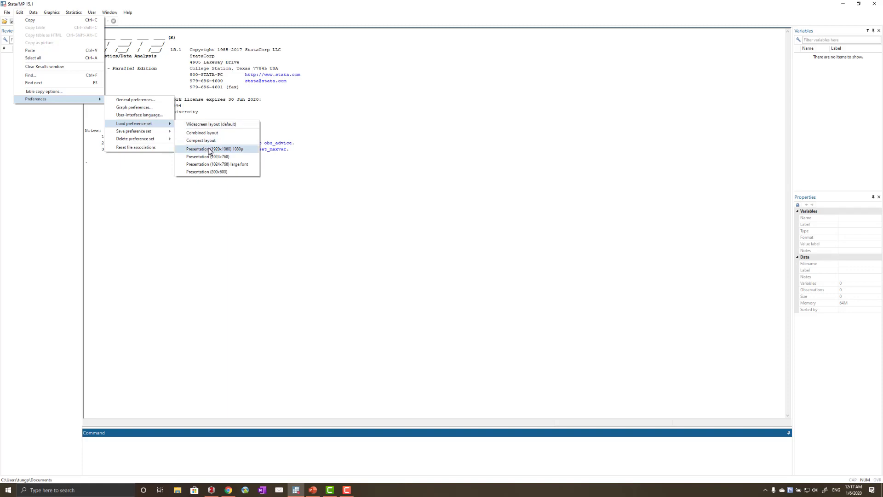
pyautogui.click(210, 149)
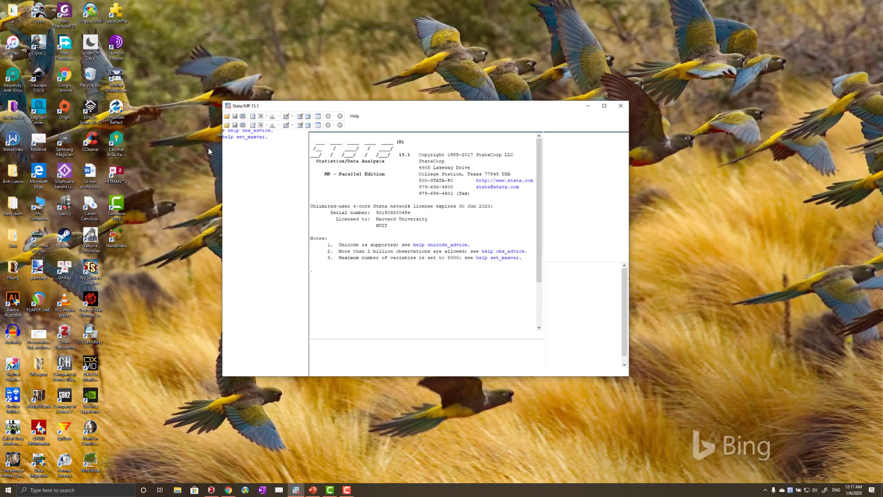
# - Confirm the presentation layout, then run help table1 to open its Viewer page
pyautogui.click(604, 105)
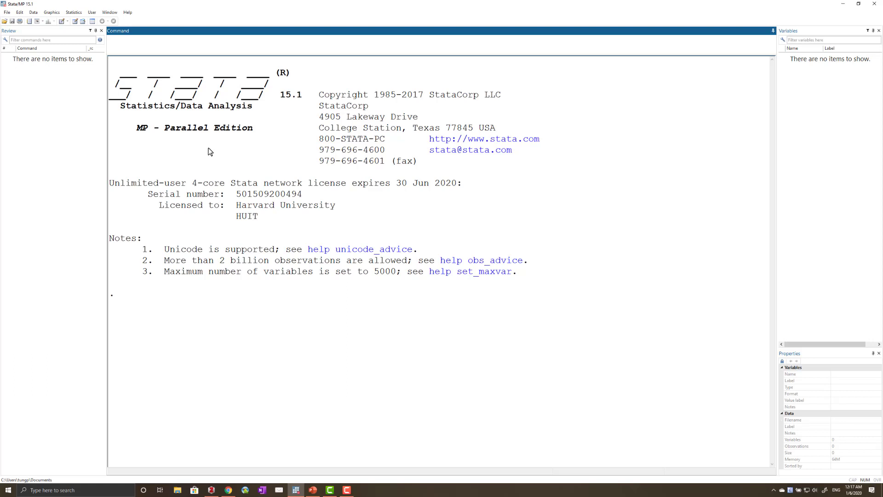
pyautogui.write('help')
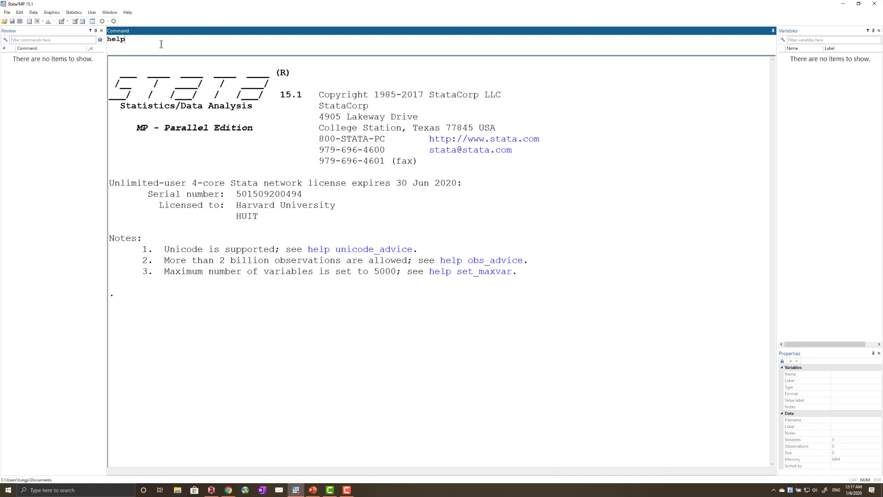
pyautogui.write('table1')
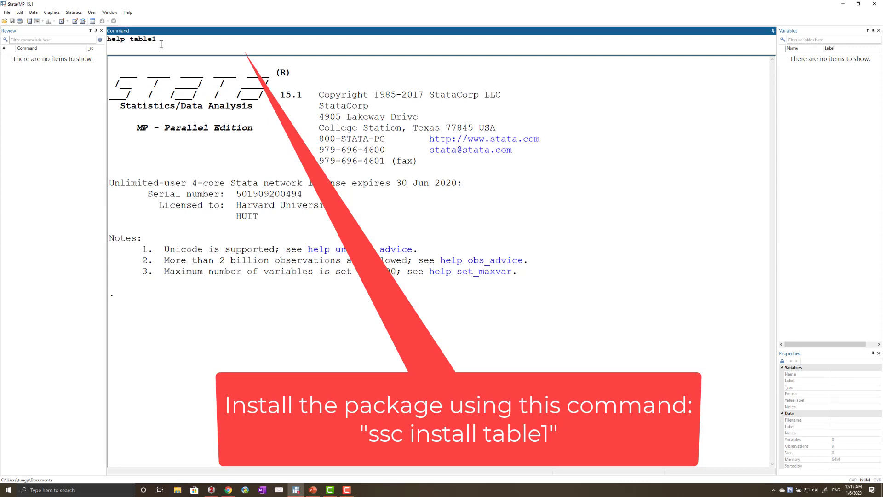
pyautogui.press('Return')
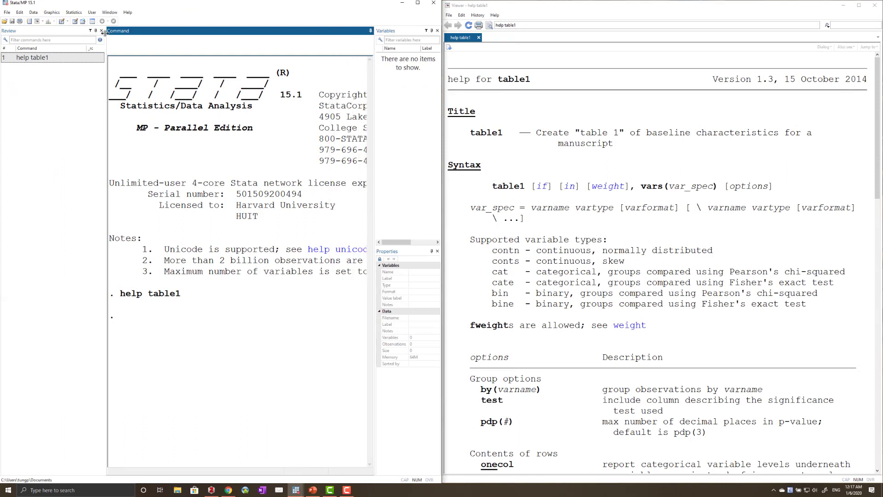
pyautogui.moveTo(105, 33)
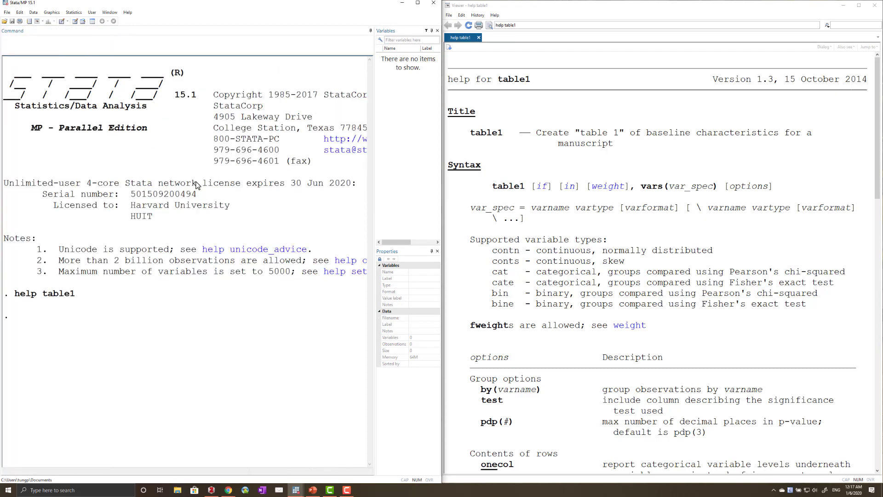
pyautogui.moveTo(493, 146)
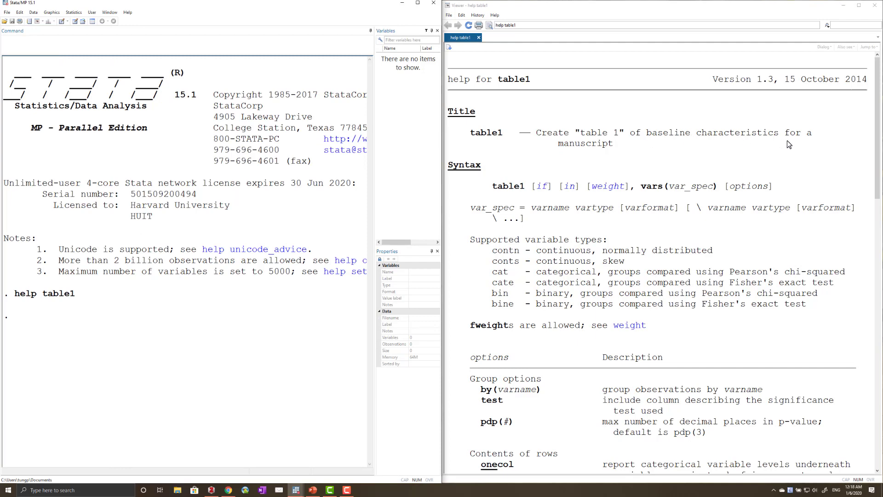
# - Scroll the table1 help down to Example and select the sysuse auto command
pyautogui.scroll(-3)
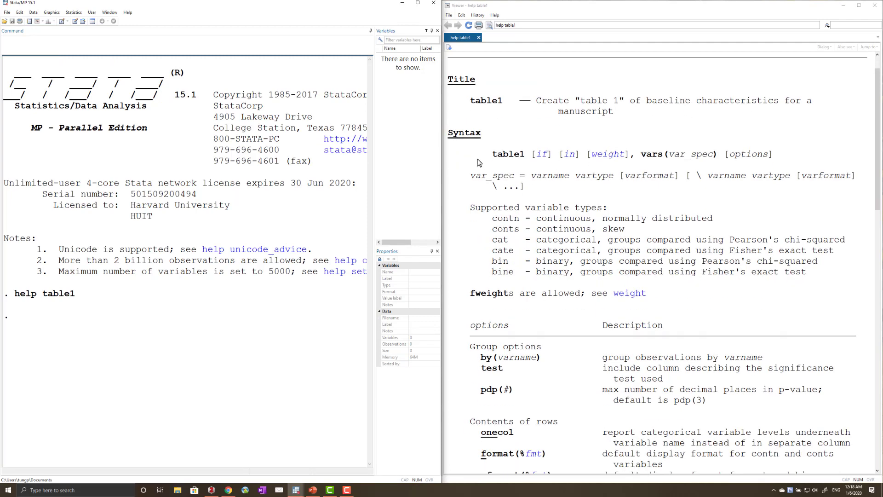
pyautogui.moveTo(501, 162)
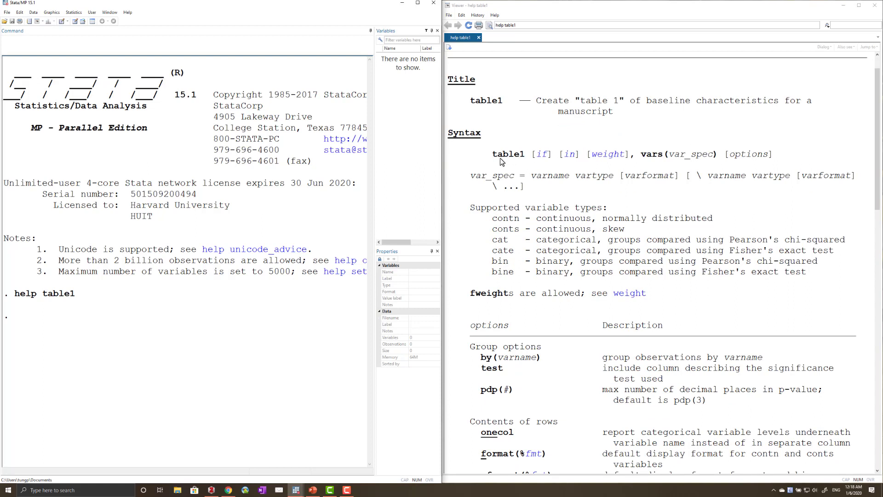
pyautogui.moveTo(604, 166)
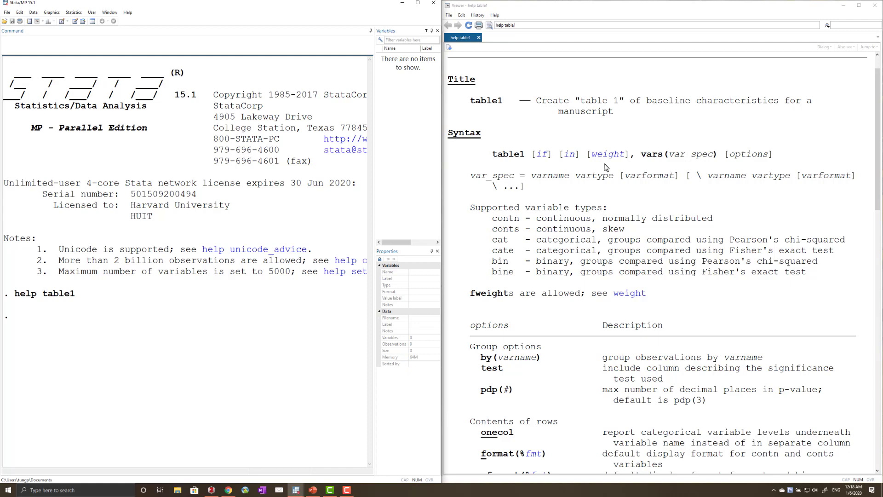
pyautogui.moveTo(649, 164)
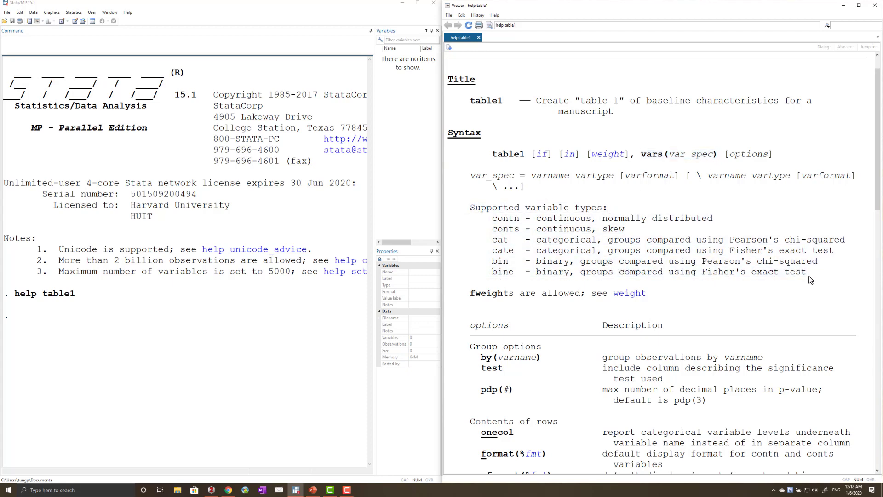
pyautogui.scroll(-3)
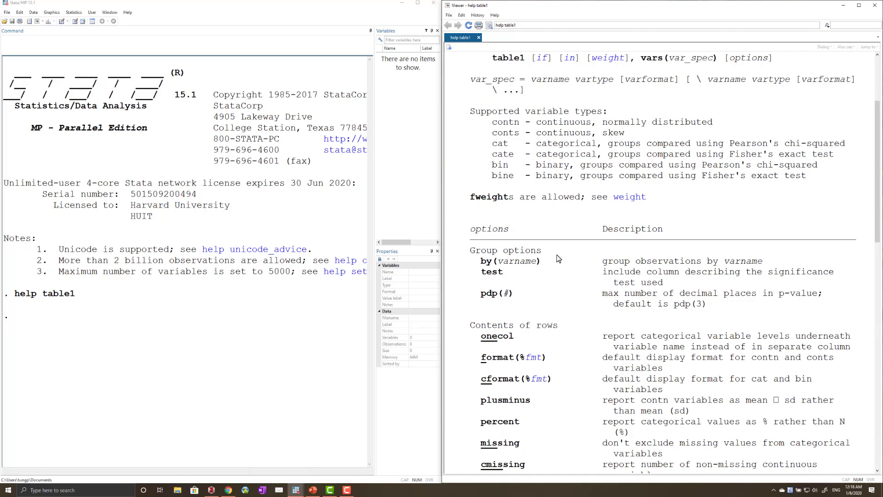
pyautogui.scroll(-3)
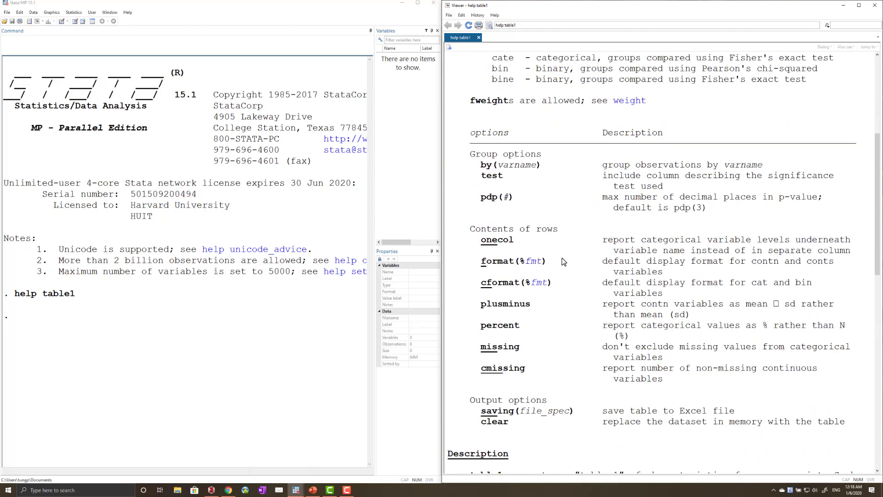
pyautogui.scroll(-3)
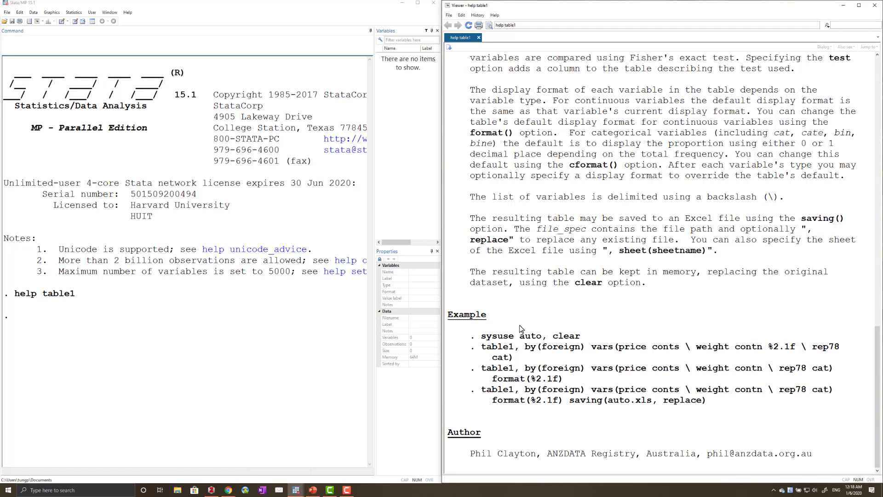
pyautogui.doubleClick(511, 336)
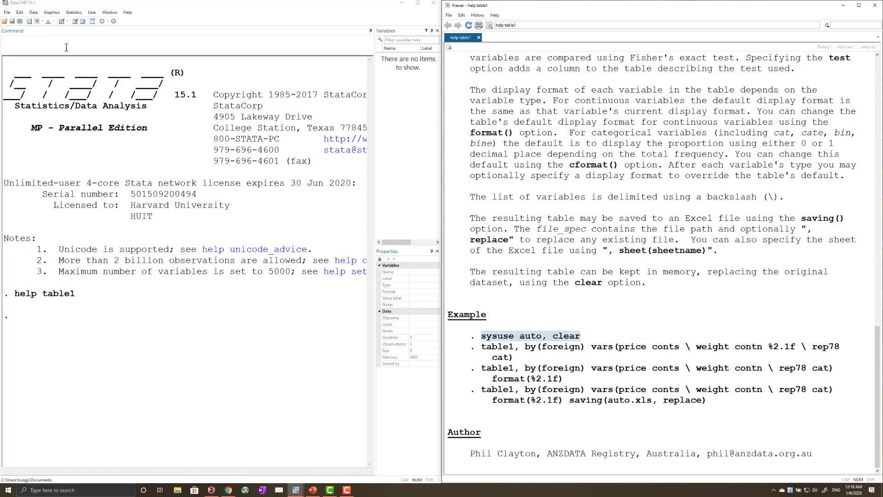
# - Load the 1978 Automobile Data with sysuse auto, clear
pyautogui.write('sysuse auto, clear')
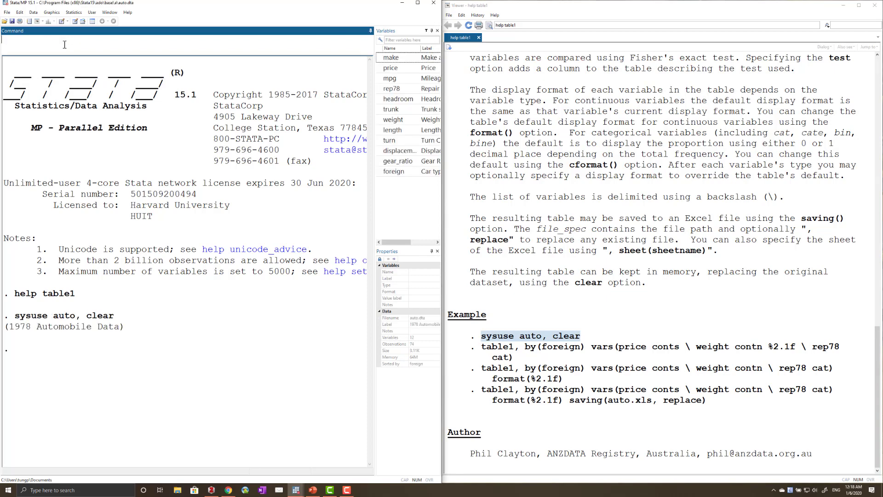
pyautogui.moveTo(395, 119)
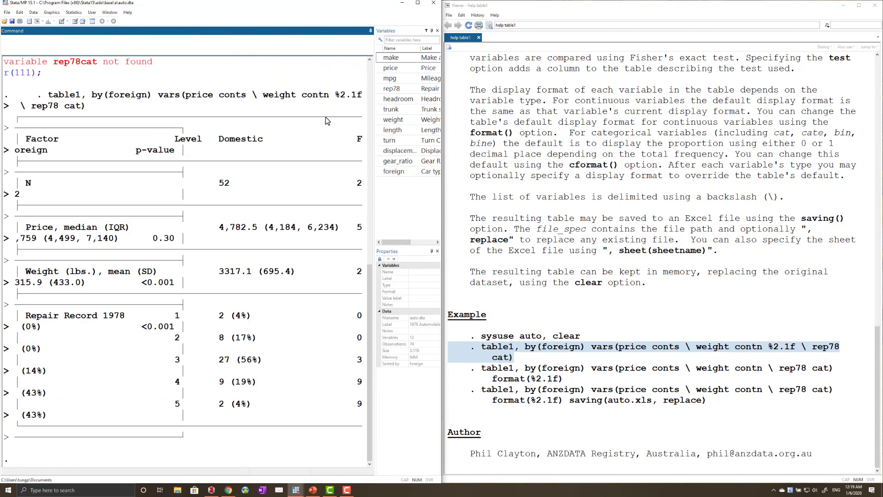
pyautogui.moveTo(368, 107)
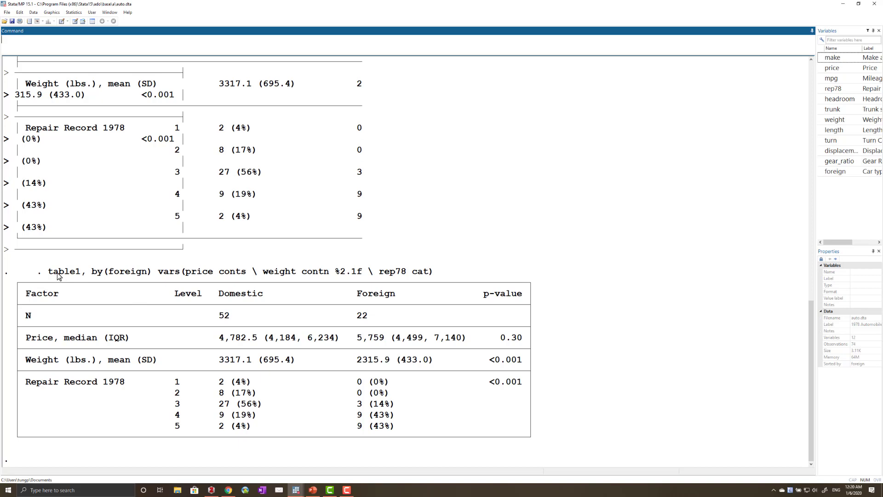
pyautogui.moveTo(355, 463)
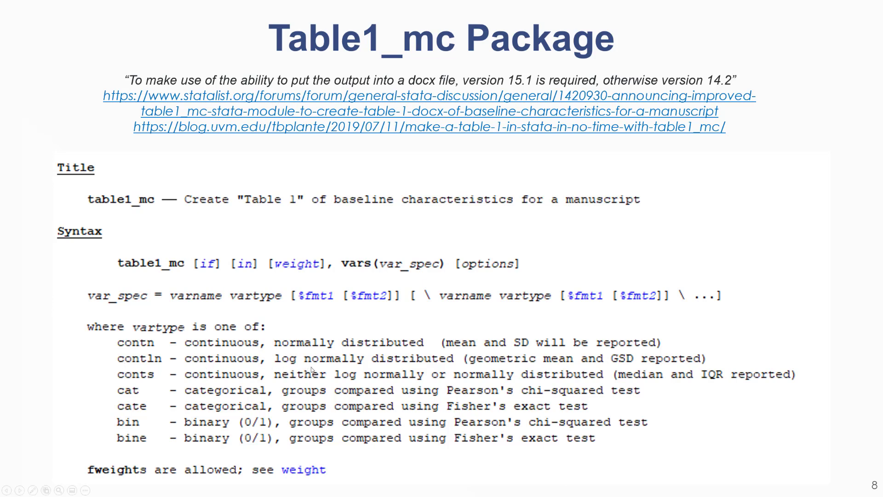
pyautogui.moveTo(452, 365)
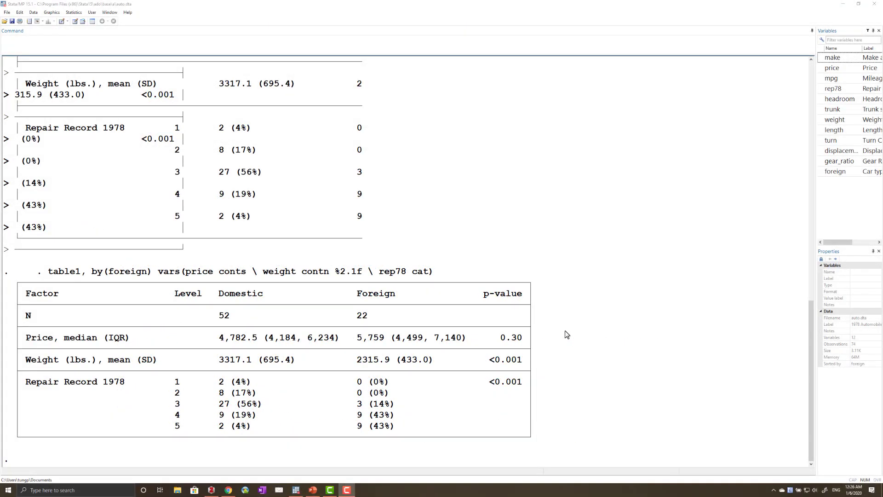
pyautogui.moveTo(560, 282)
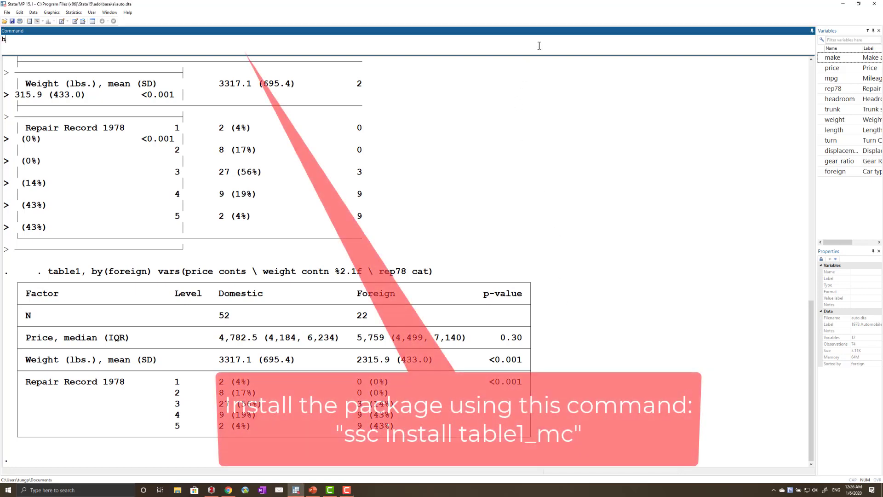
# - Run help table1_mc to view its title, syntax and variable types
pyautogui.write('elp')
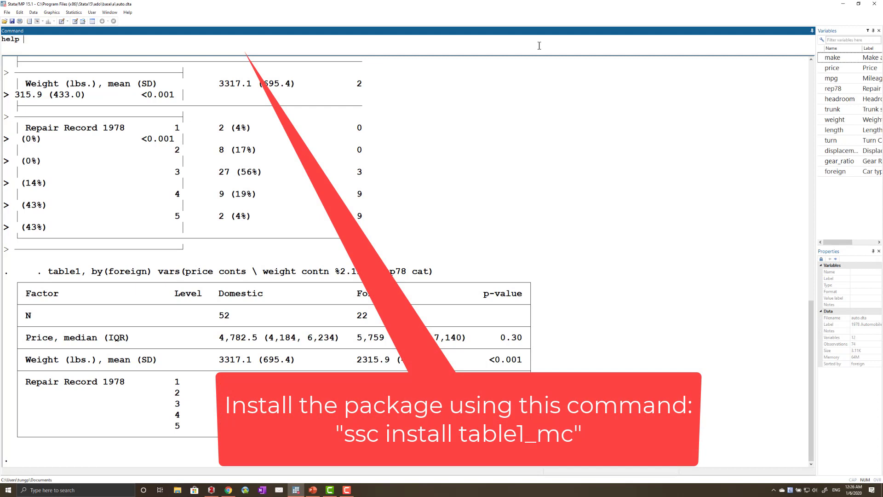
pyautogui.write('table1_mc')
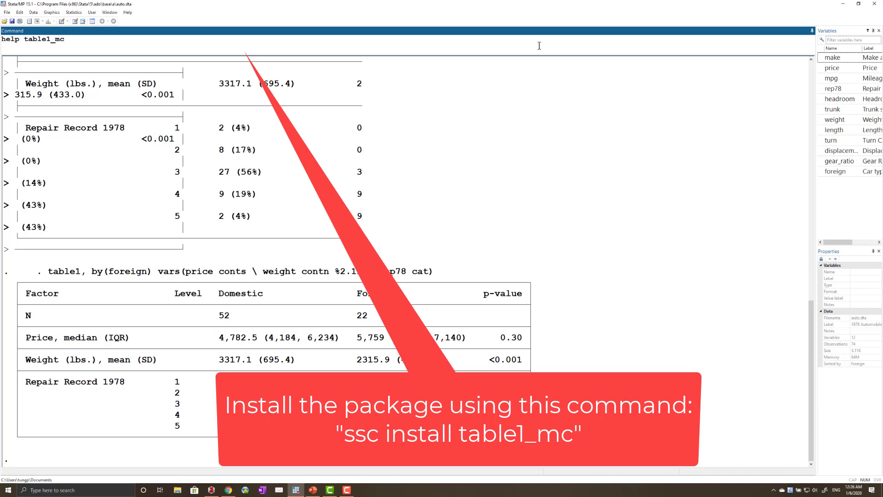
pyautogui.press('Return')
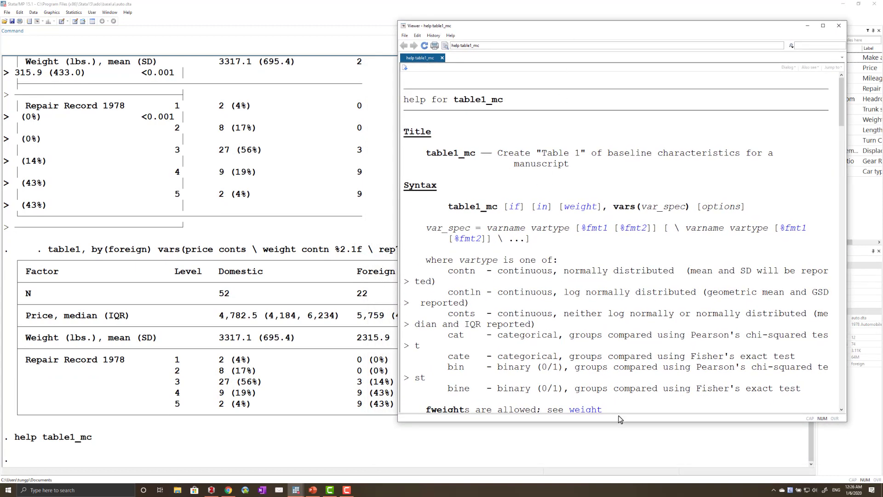
# - Scroll the table1_mc help past options, description and remarks to Examples
pyautogui.scroll(-3)
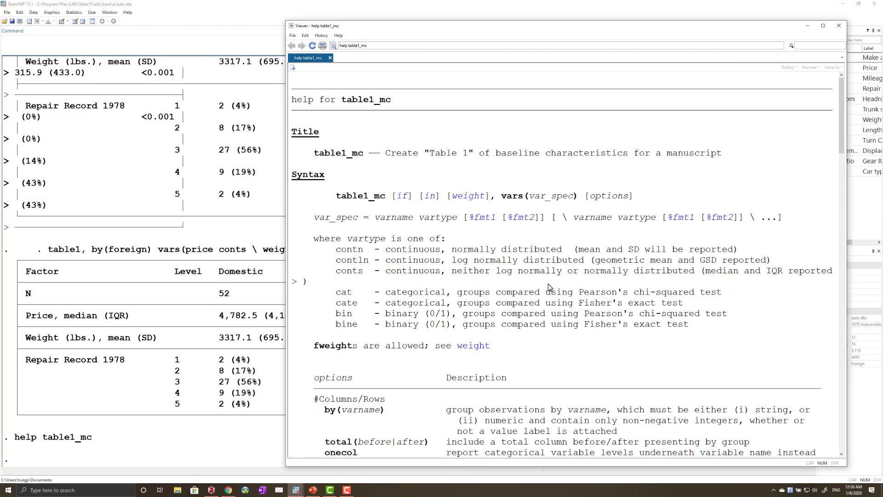
pyautogui.moveTo(553, 287)
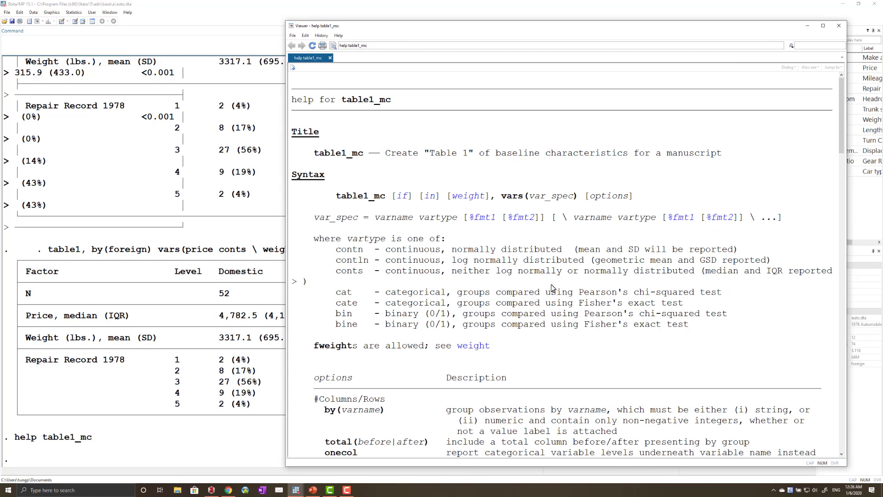
pyautogui.moveTo(569, 290)
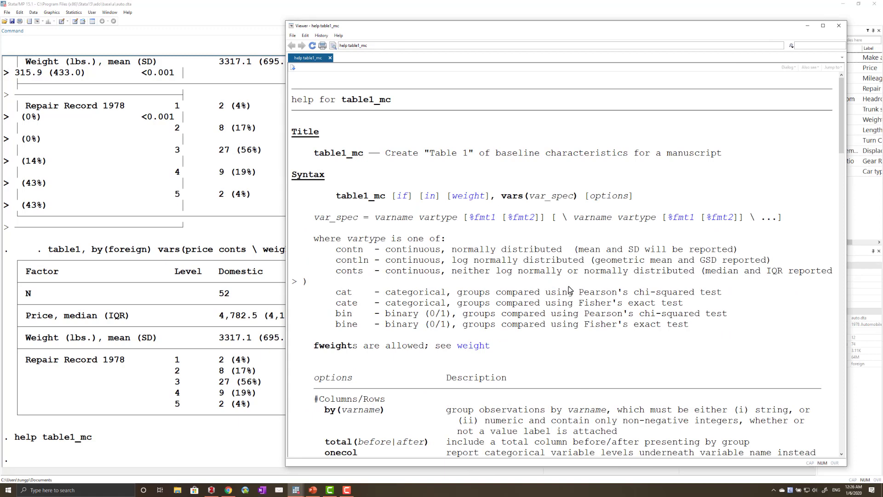
pyautogui.scroll(-3)
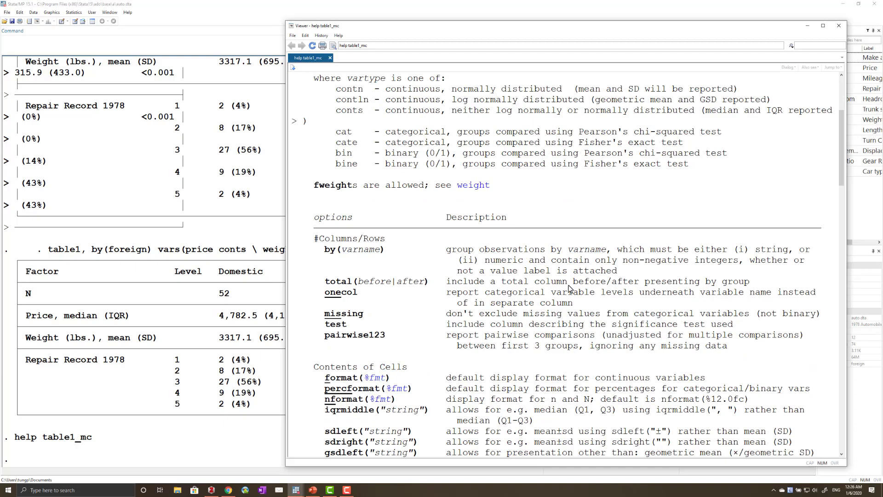
pyautogui.scroll(-3)
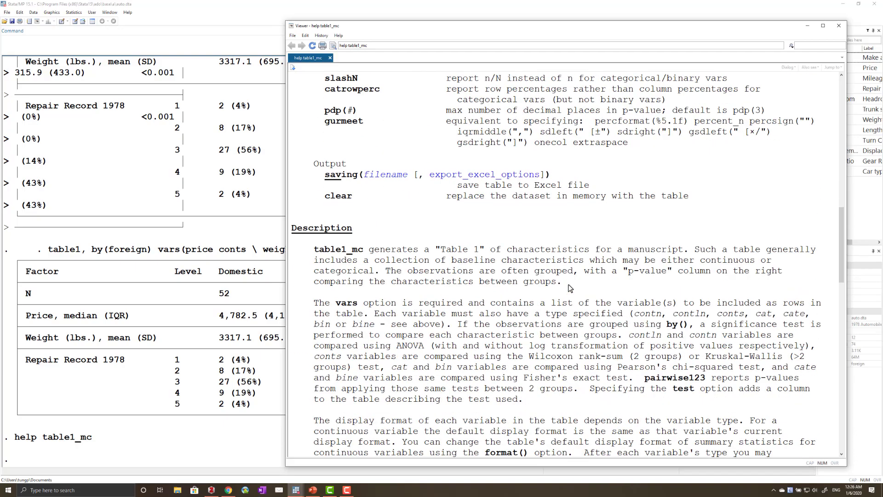
pyautogui.scroll(-3)
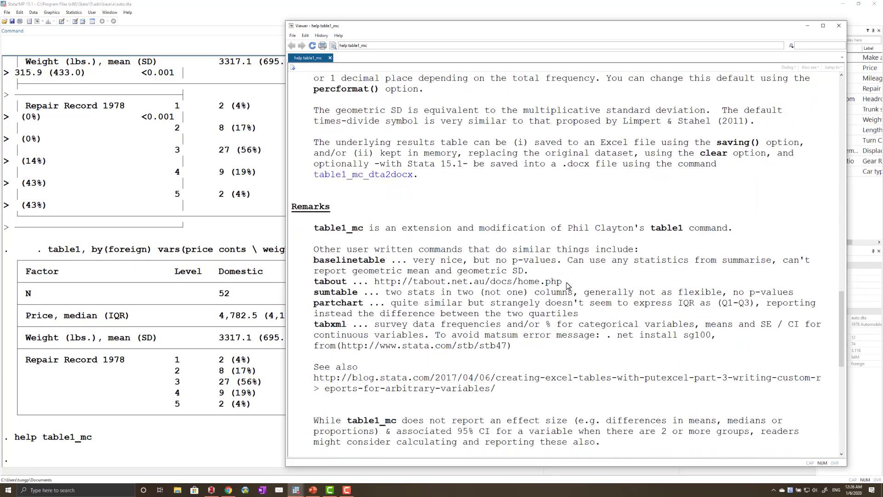
pyautogui.scroll(-3)
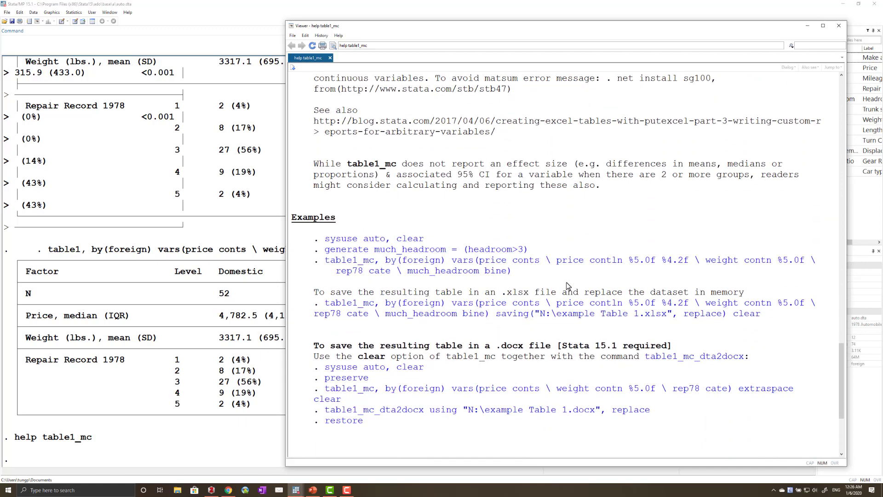
pyautogui.scroll(-3)
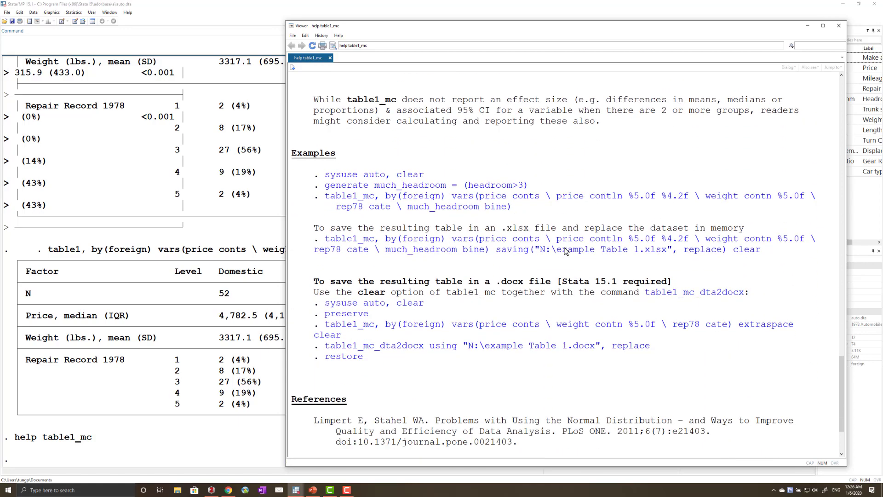
pyautogui.moveTo(539, 102)
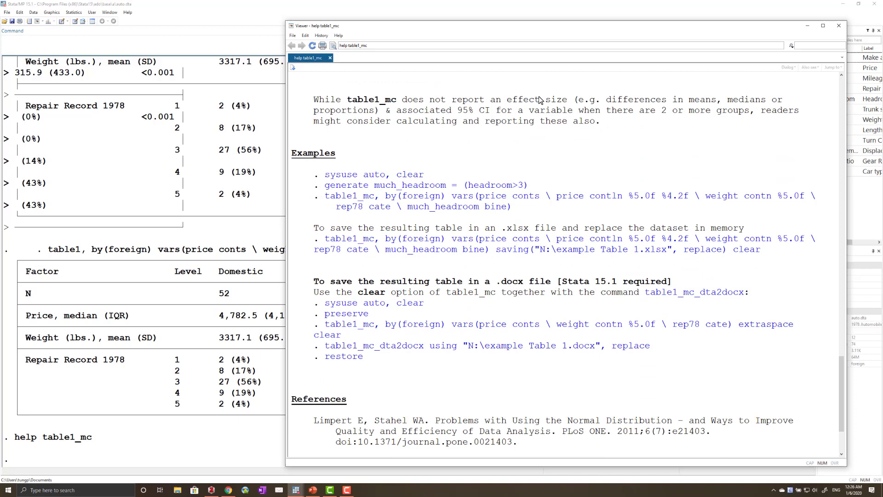
pyautogui.moveTo(557, 31)
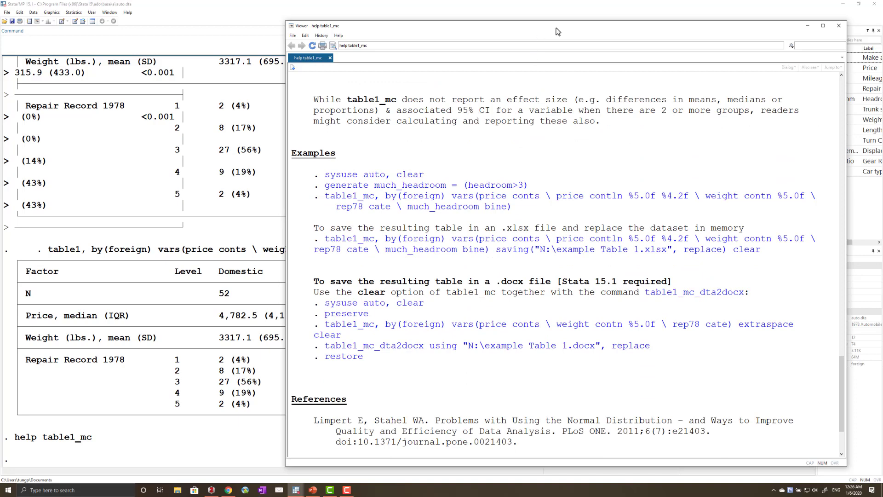
pyautogui.moveTo(398, 178)
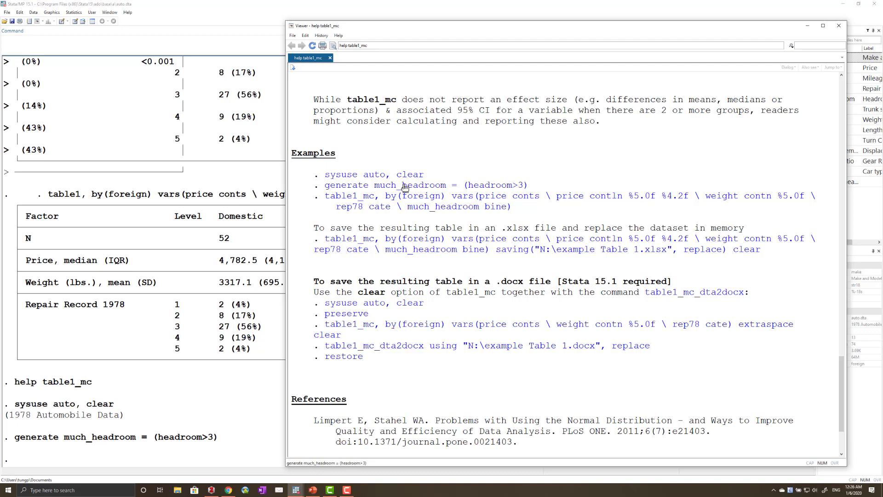
pyautogui.moveTo(417, 184)
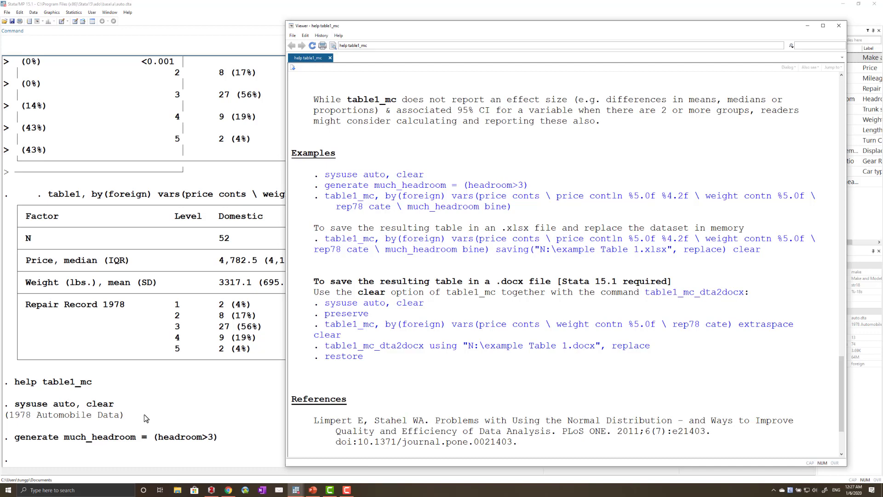
pyautogui.moveTo(453, 212)
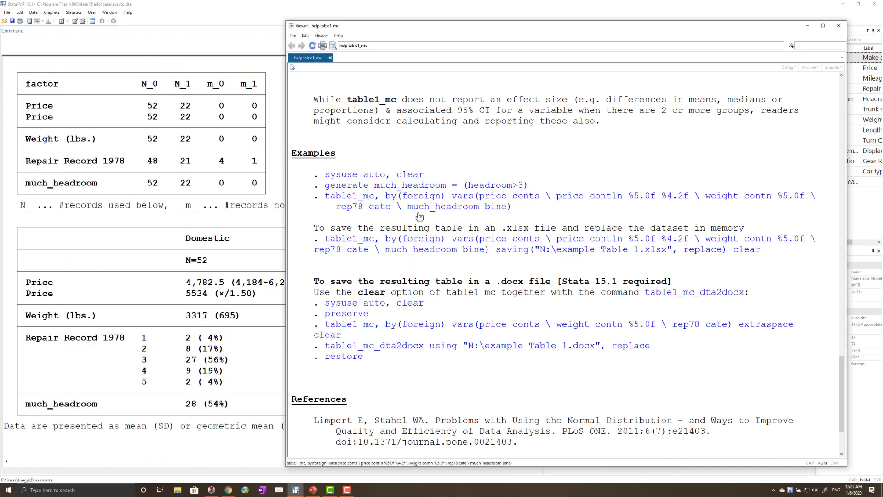
# - Enlarge the table1_mc output and highlight the Domestic/Foreign headings and price format
pyautogui.click(839, 26)
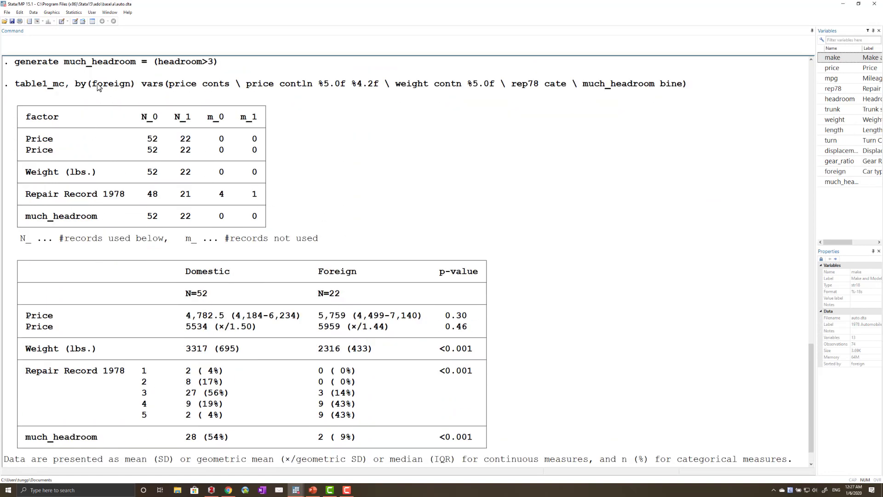
pyautogui.moveTo(76, 88)
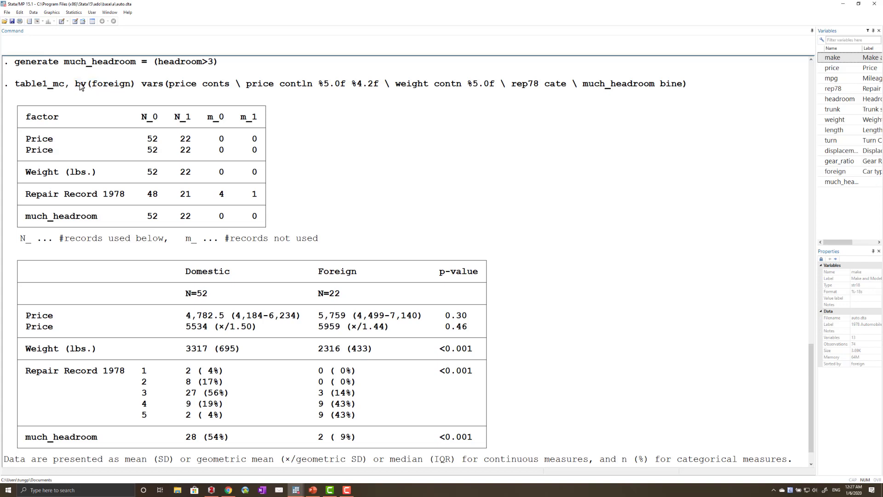
pyautogui.moveTo(134, 88)
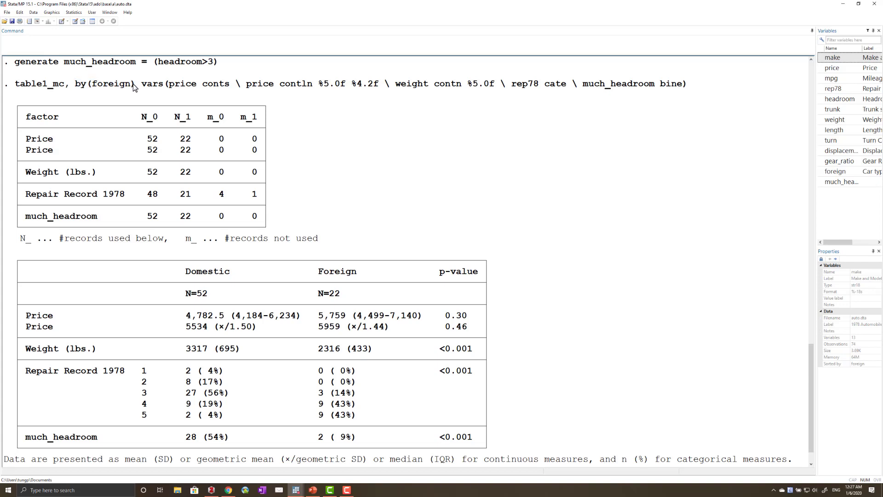
pyautogui.moveTo(185, 271); pyautogui.dragTo(365, 271)
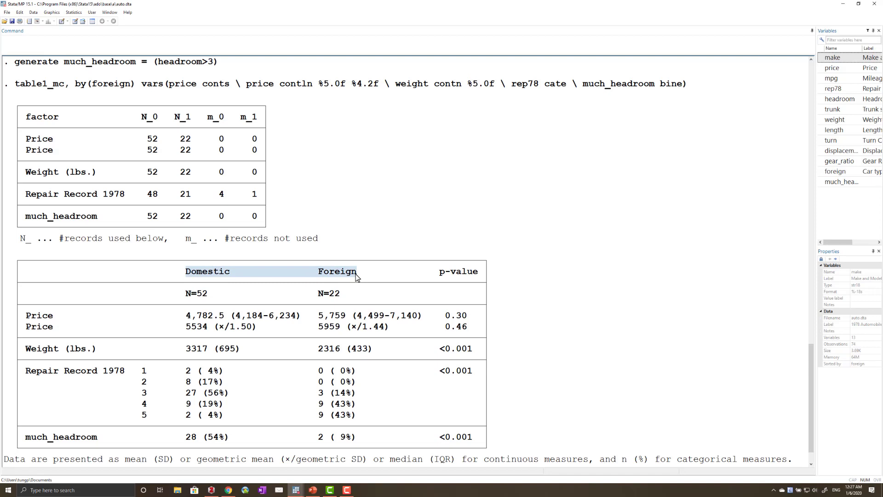
pyautogui.moveTo(177, 74)
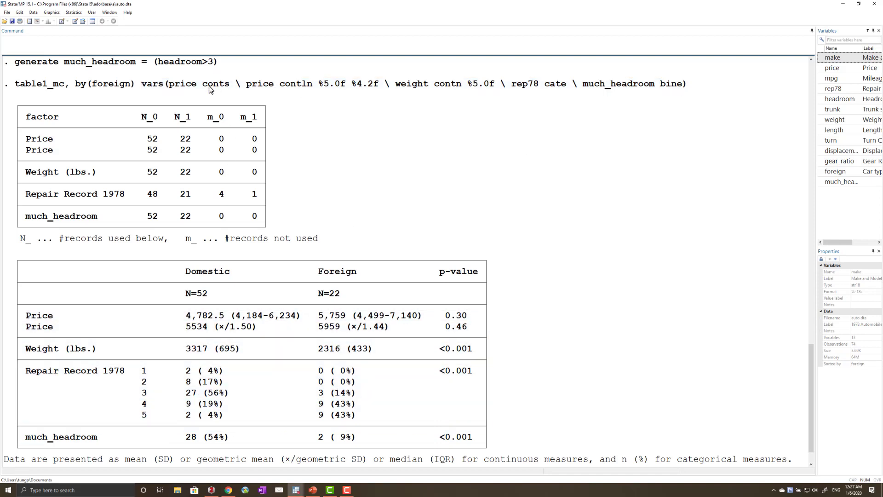
pyautogui.moveTo(227, 88)
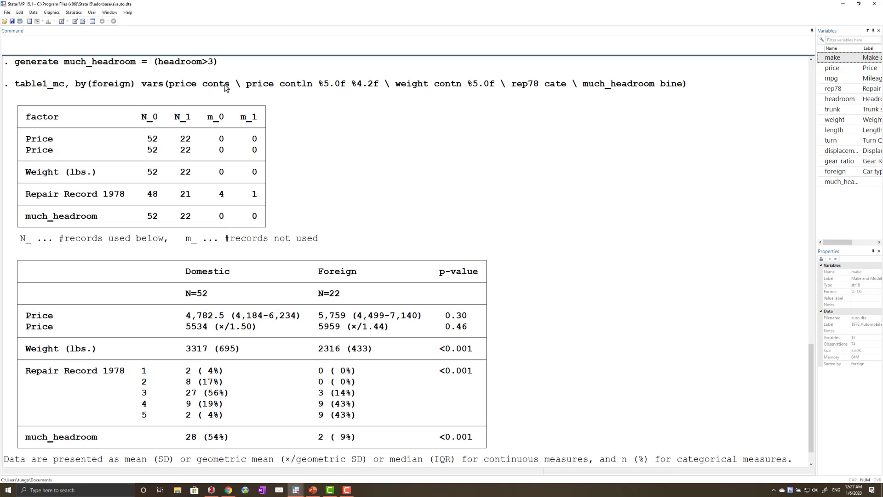
pyautogui.moveTo(323, 89)
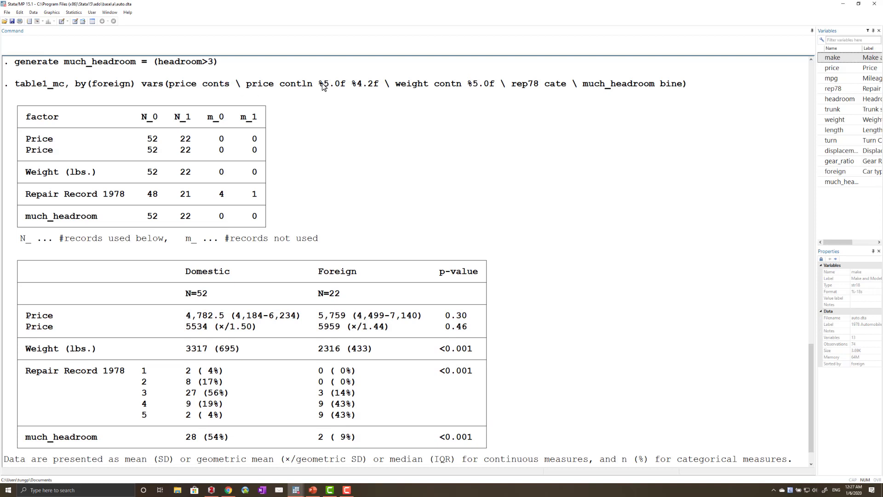
pyautogui.moveTo(320, 83); pyautogui.dragTo(380, 83)
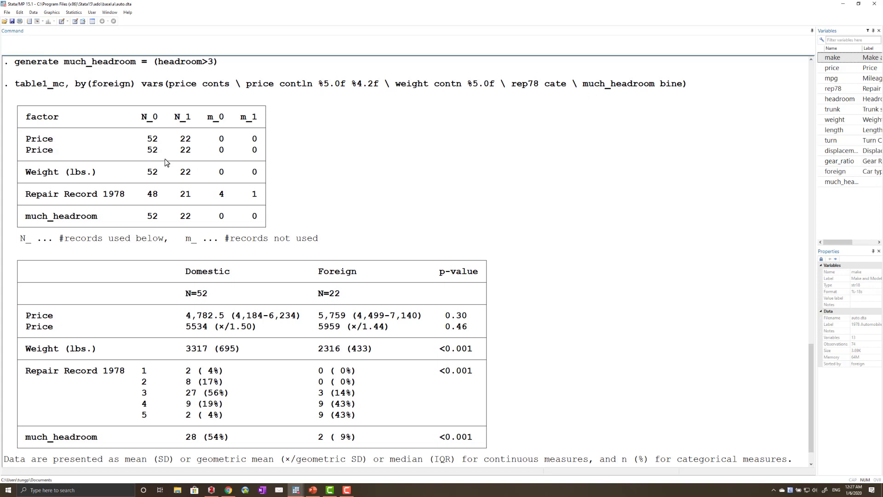
pyautogui.doubleClick(41, 116)
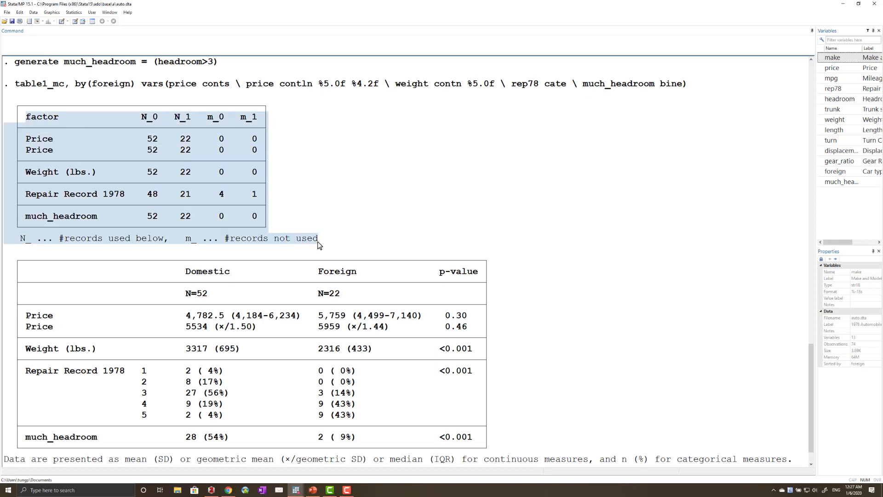
pyautogui.moveTo(324, 244)
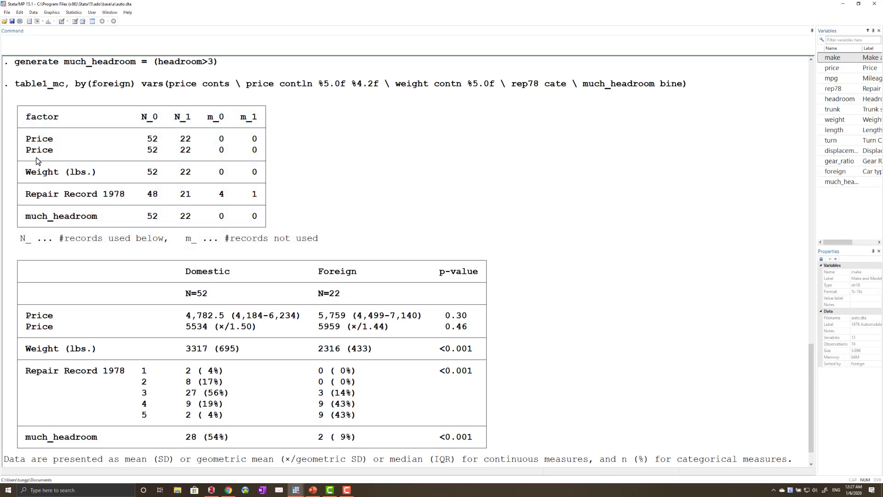
pyautogui.moveTo(23, 244)
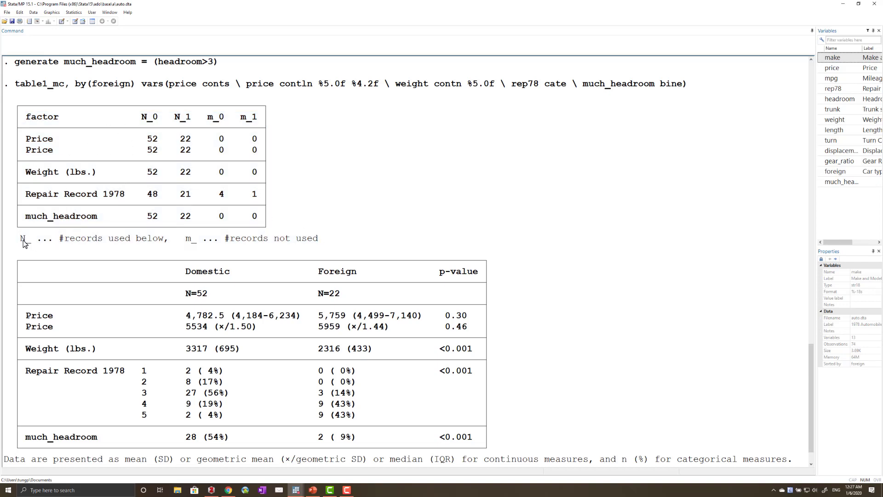
pyautogui.doubleClick(25, 238)
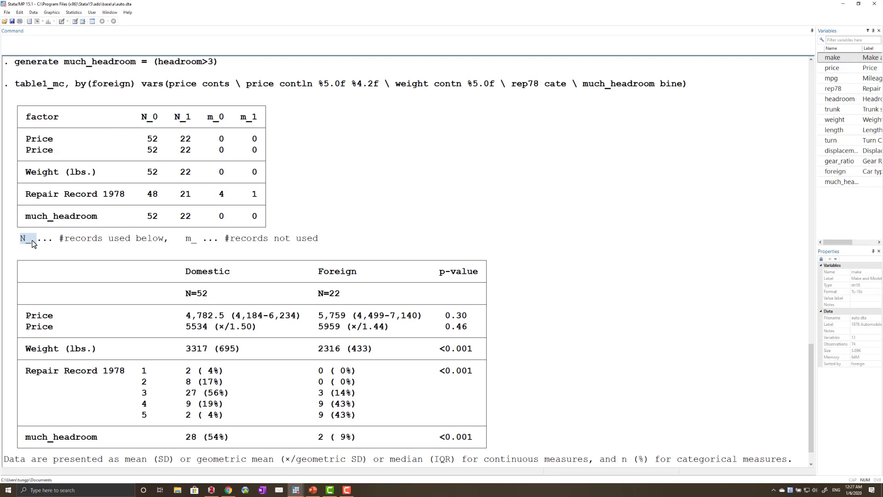
pyautogui.moveTo(25, 238); pyautogui.dragTo(164, 238)
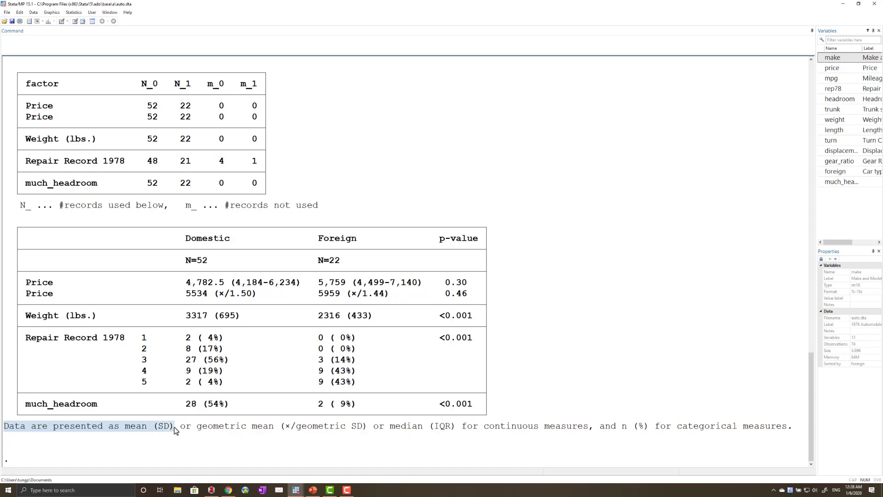
pyautogui.doubleClick(405, 426)
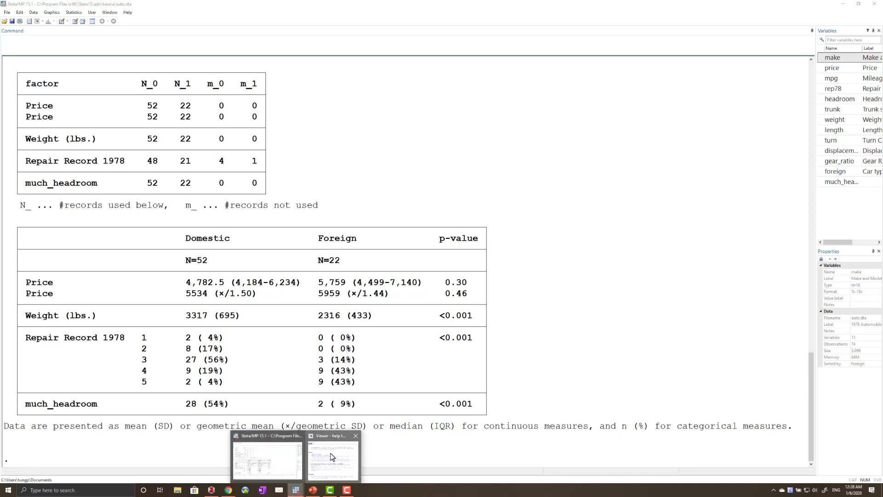
# - Restore the table1_mc help Viewer showing the .xlsx and .docx saving examples
pyautogui.click(332, 460)
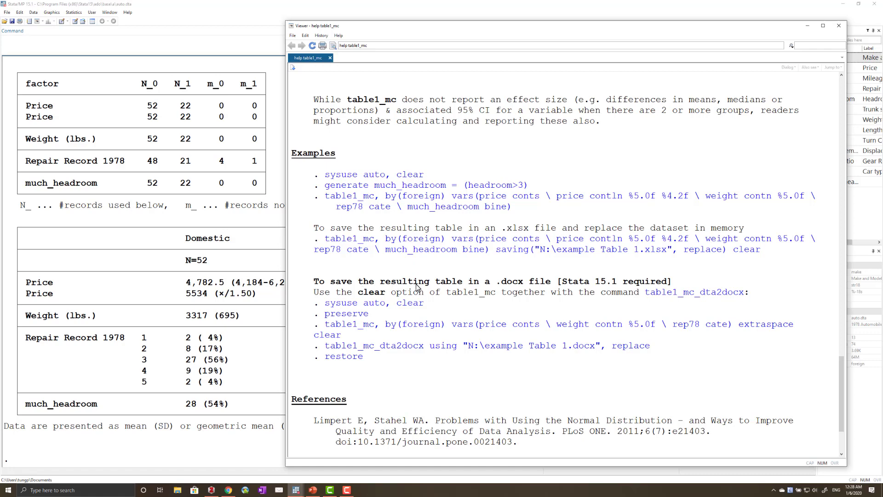
pyautogui.moveTo(577, 287)
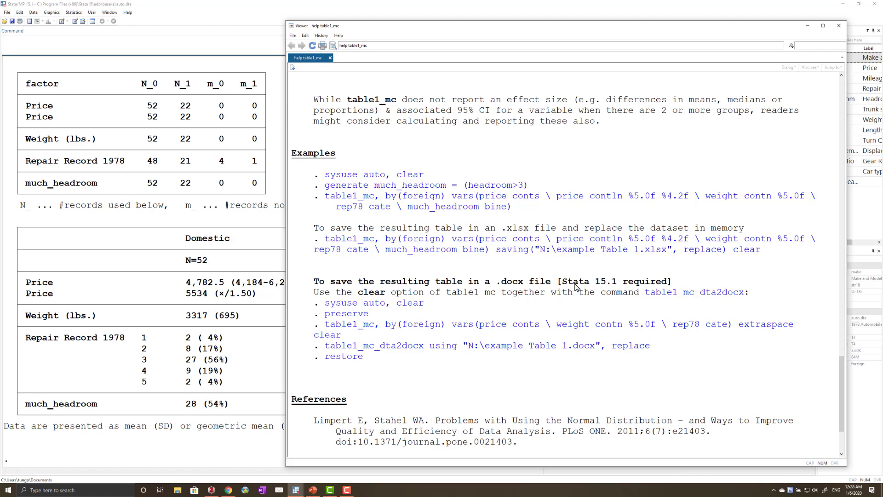
pyautogui.moveTo(372, 360)
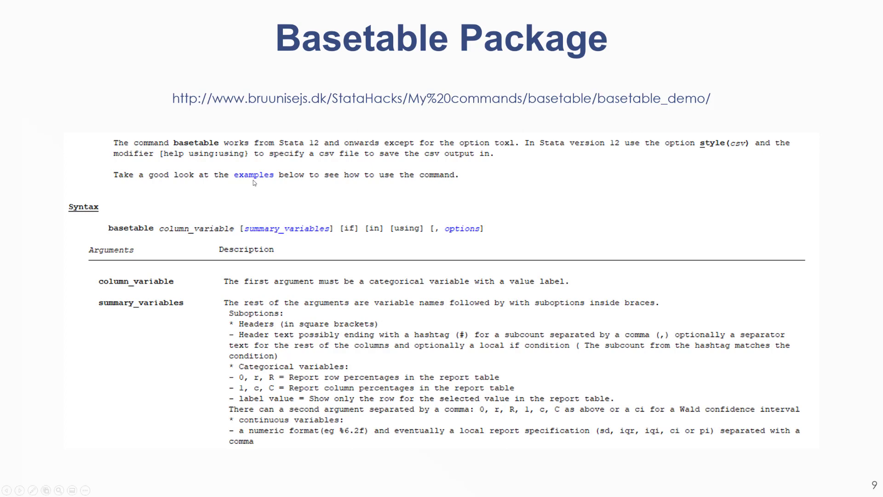
pyautogui.moveTo(674, 235)
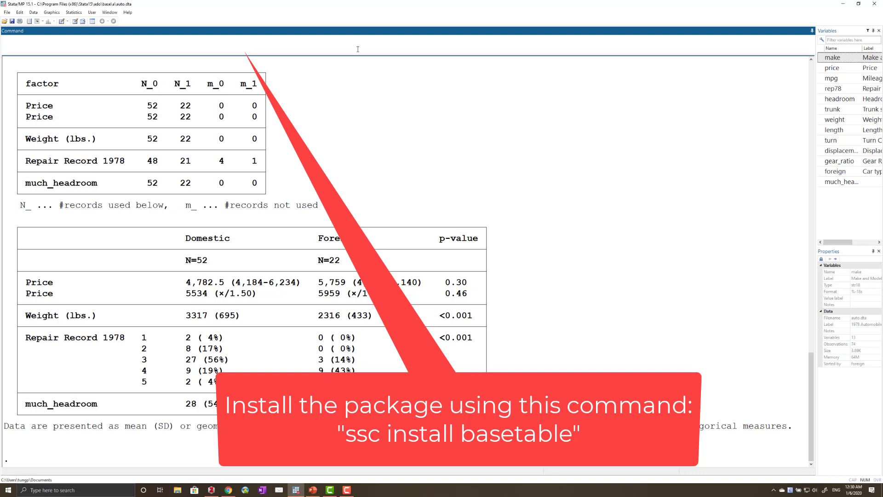
# - Enter help basetable to show its title, summary and syntax
pyautogui.write('help ba')
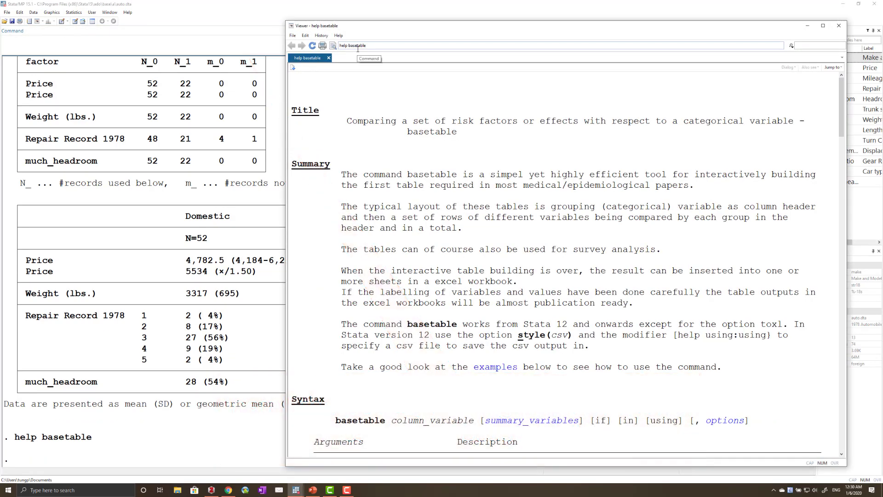
pyautogui.moveTo(451, 189)
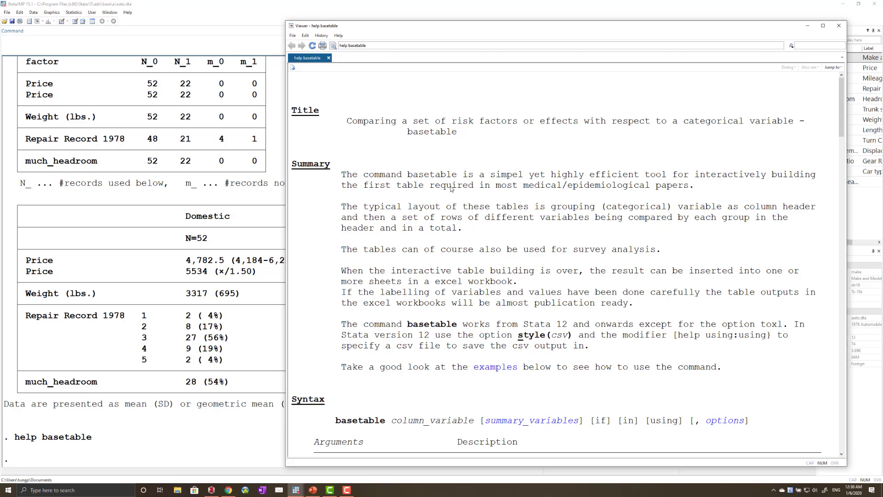
# - Scroll the basetable help to the use hospid2.dta and label define examples
pyautogui.scroll(-3)
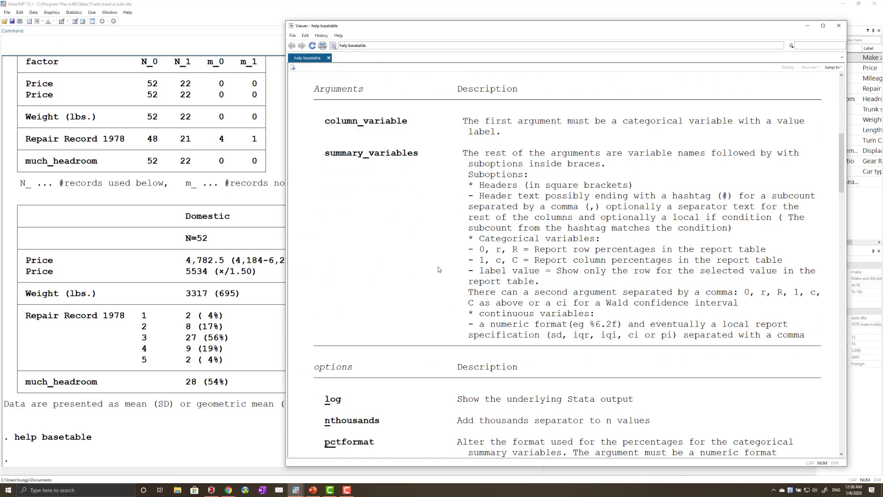
pyautogui.scroll(-3)
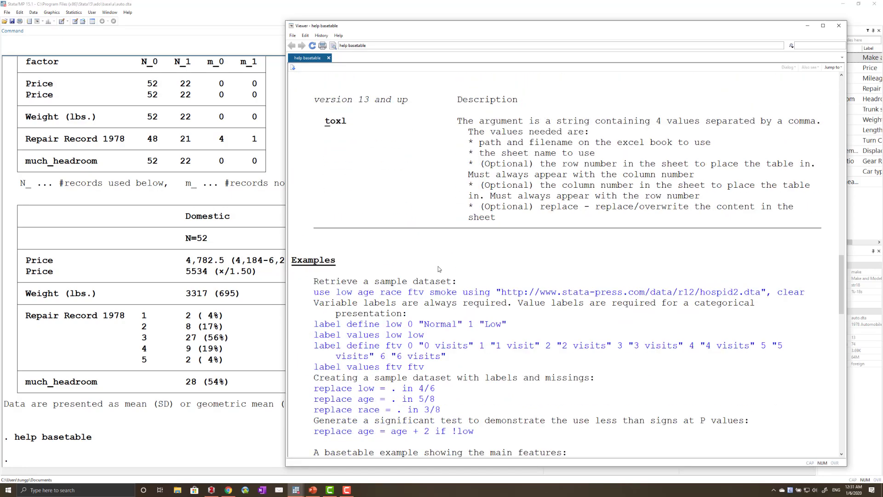
pyautogui.scroll(-3)
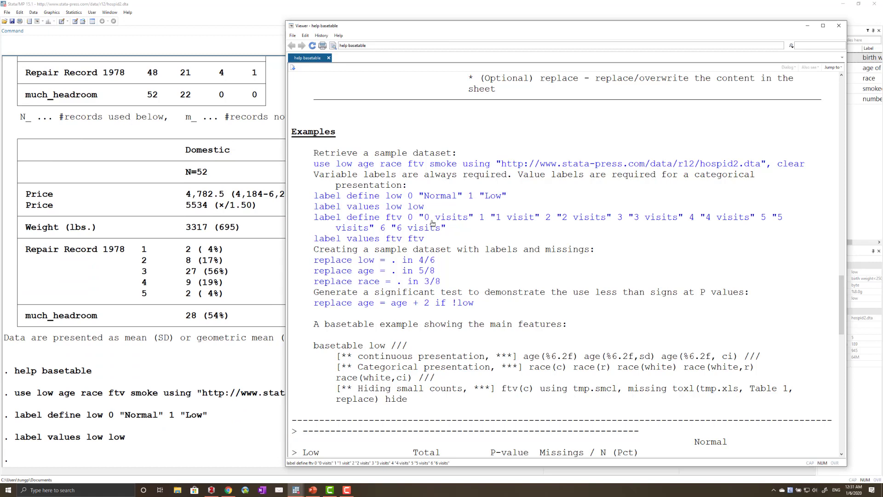
# - Run the ftv label, missing-value replaces, and age + 2 if !low example commands
pyautogui.scroll(-3)
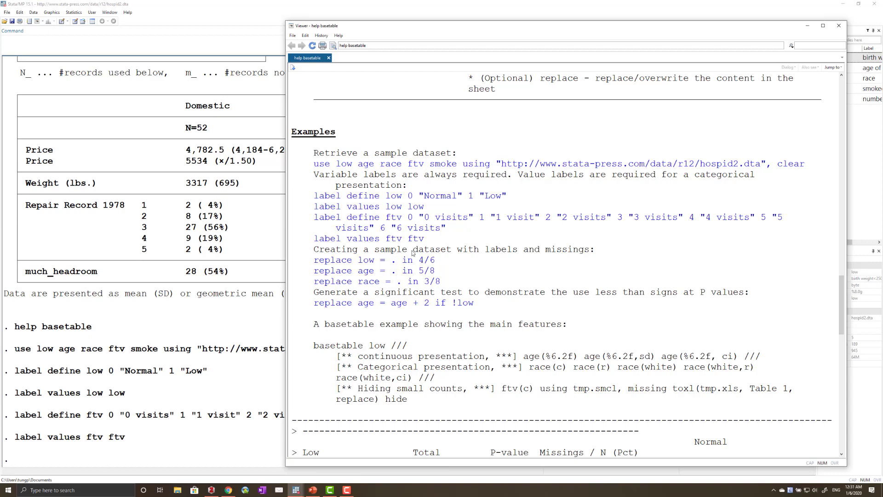
pyautogui.moveTo(414, 263)
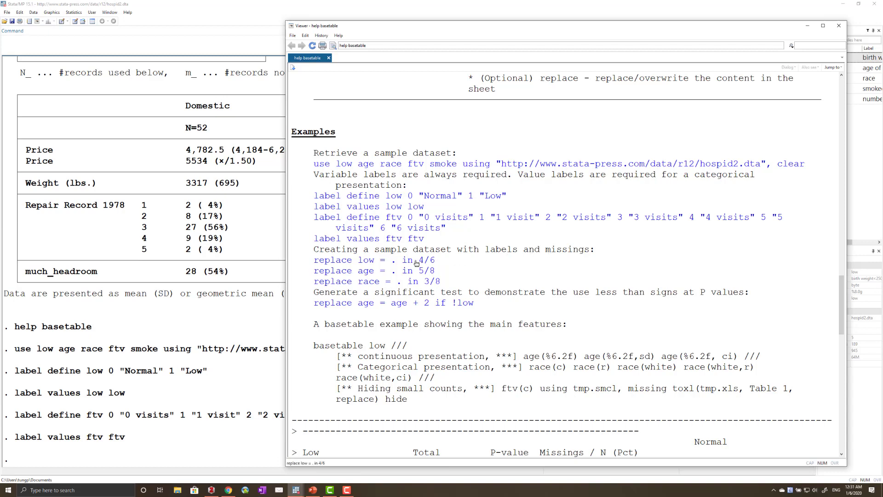
pyautogui.press('Return')
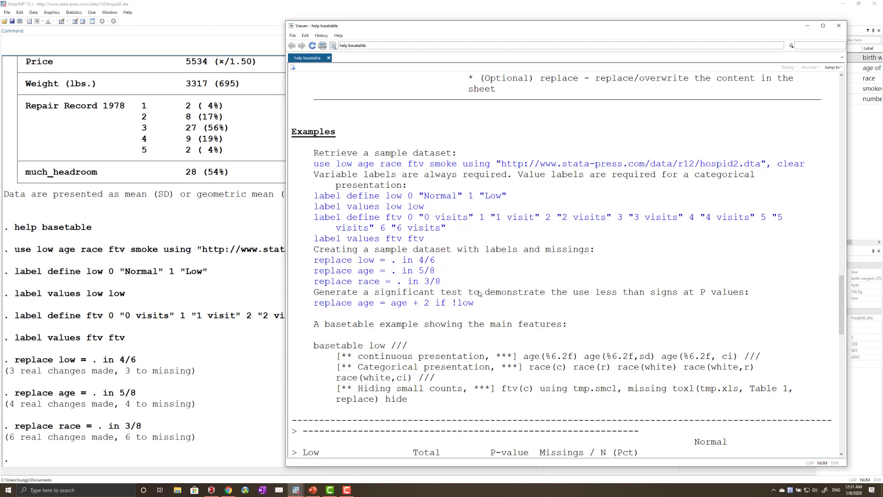
pyautogui.moveTo(738, 297)
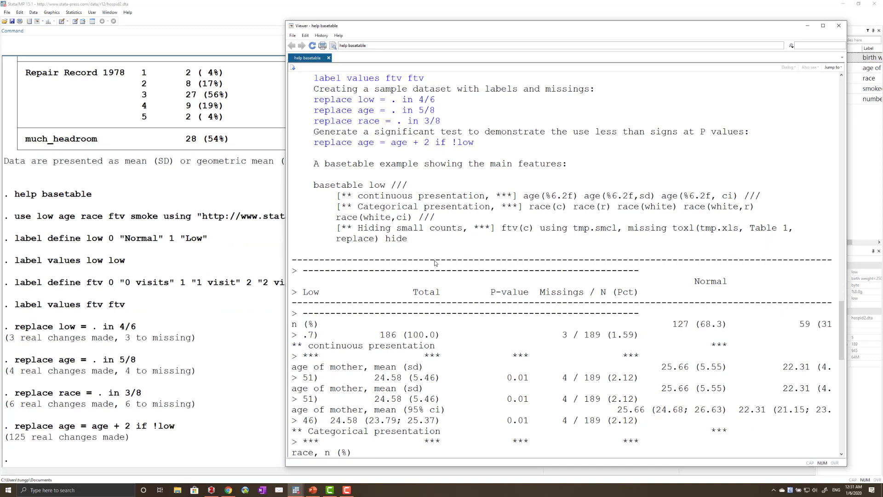
# - Select the basetable low example and scroll its output to 'Table send to Excel'
pyautogui.scroll(-3)
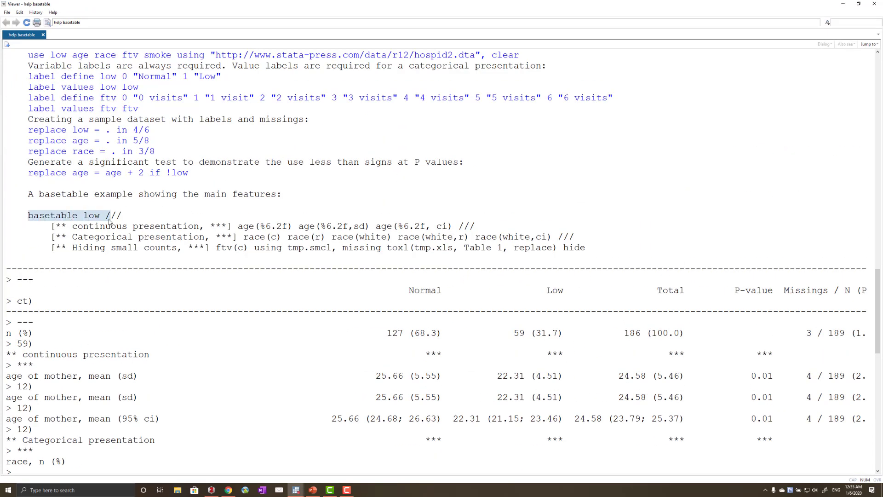
pyautogui.moveTo(111, 214); pyautogui.dragTo(586, 248)
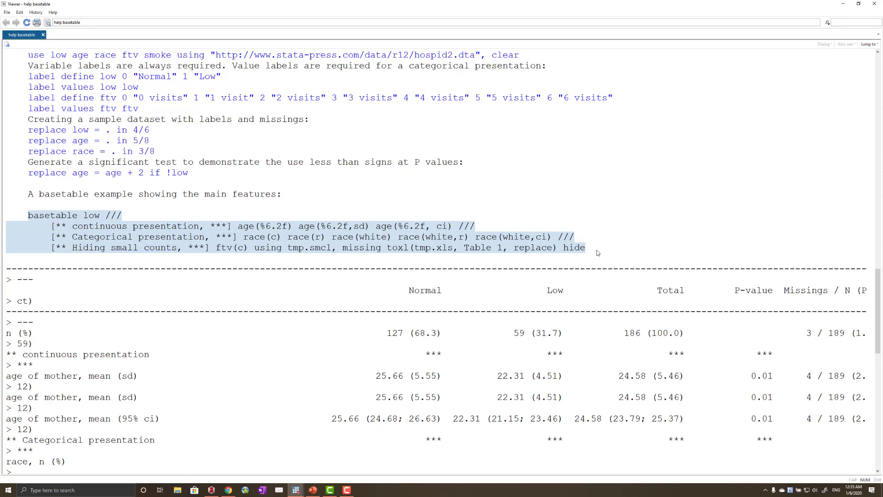
pyautogui.scroll(-3)
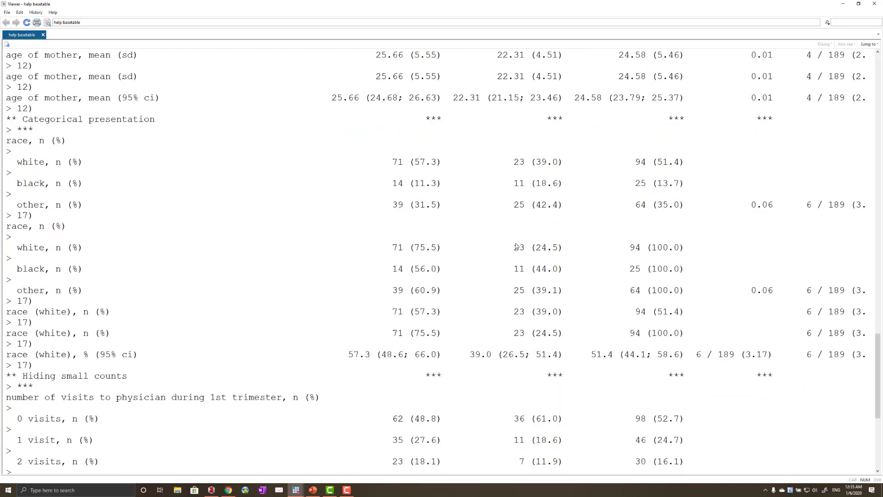
pyautogui.scroll(-3)
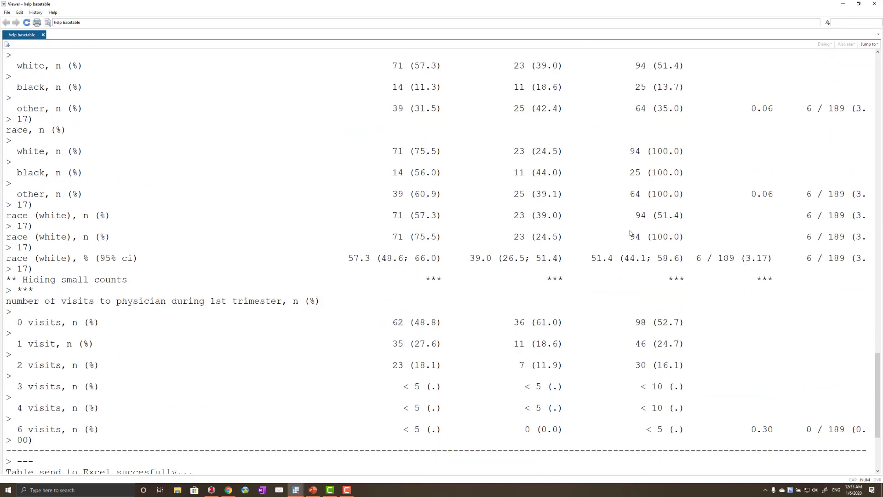